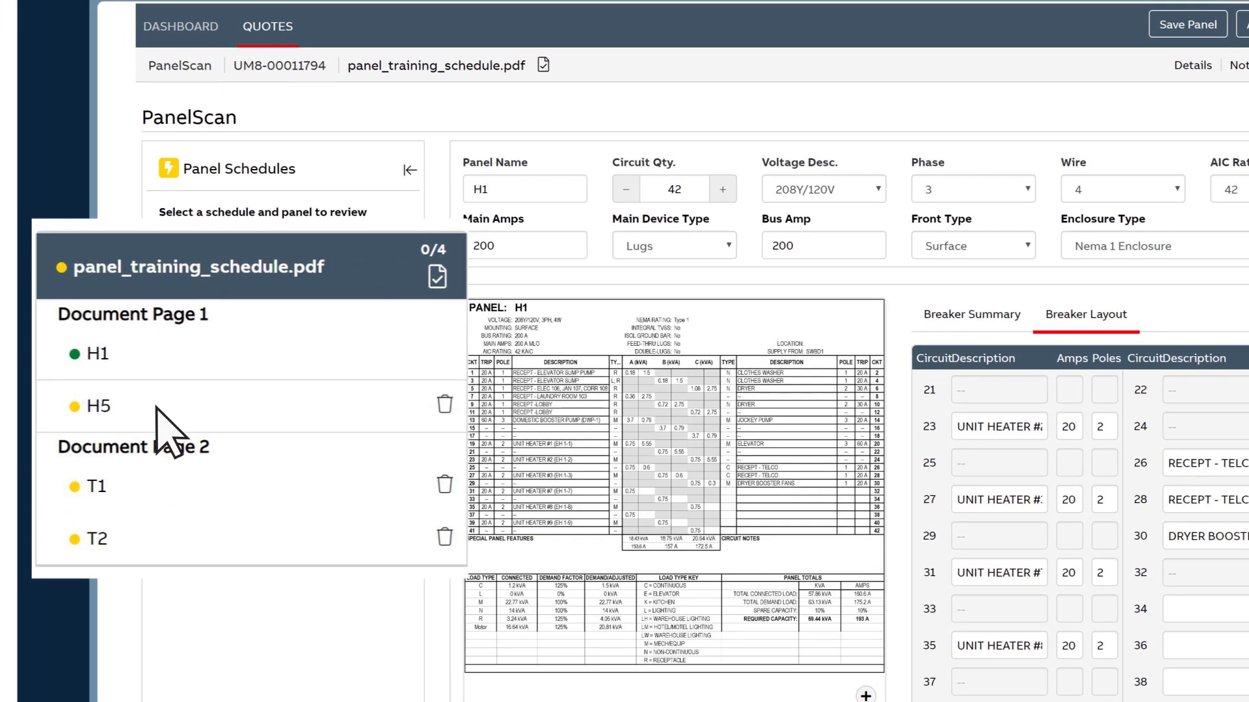
# - Select panel H5 under Document Page 1 to load its schedule and breaker layout
pyautogui.click(95, 406)
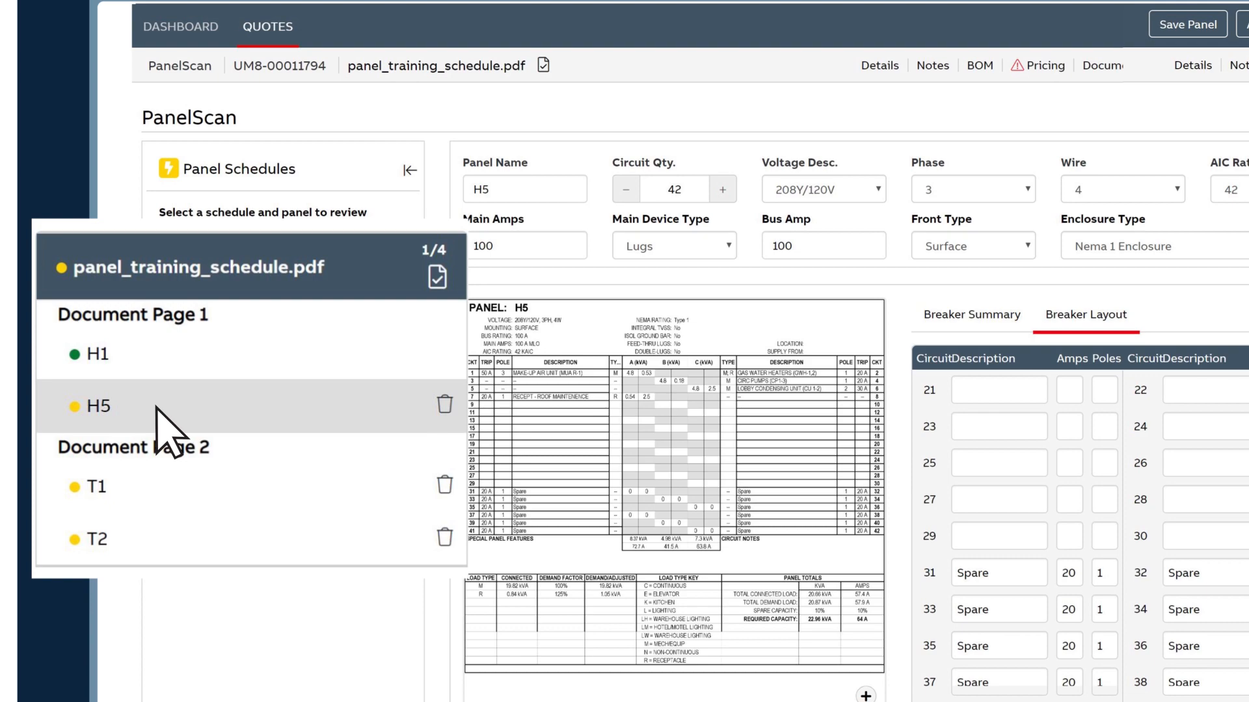